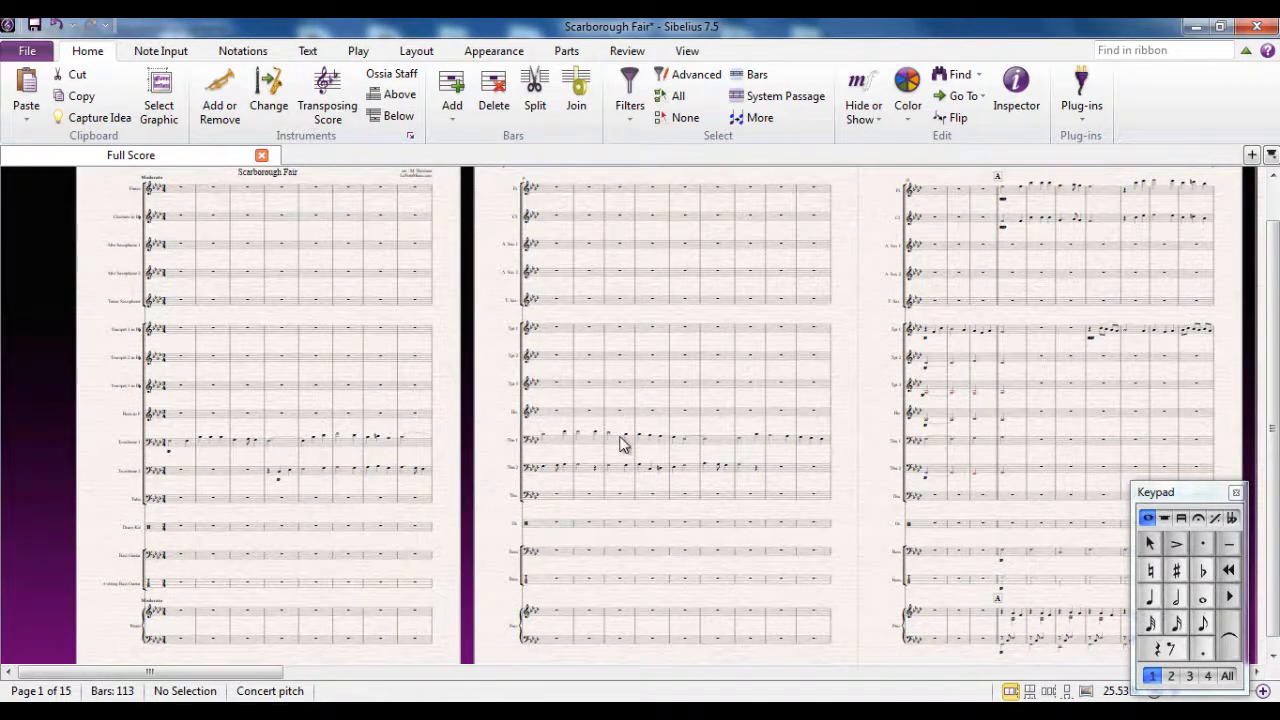
mouse_move(738, 477)
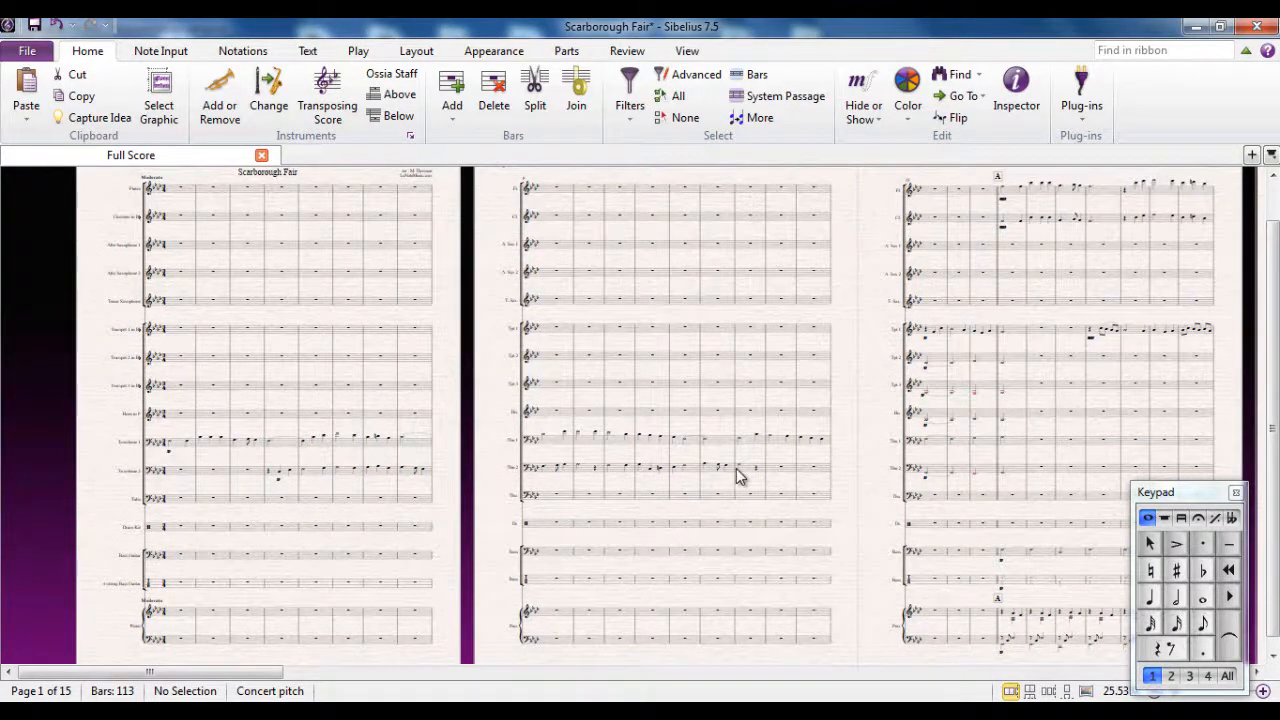
mouse_move(1022, 219)
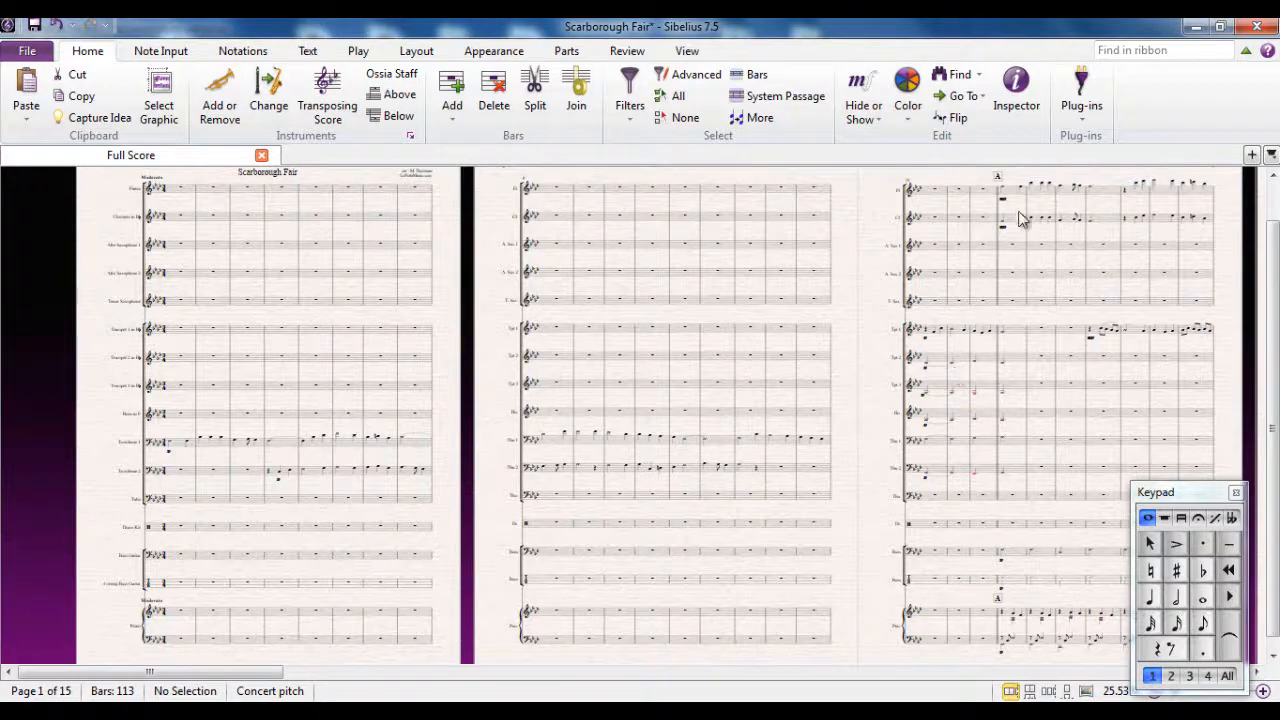
mouse_move(865, 330)
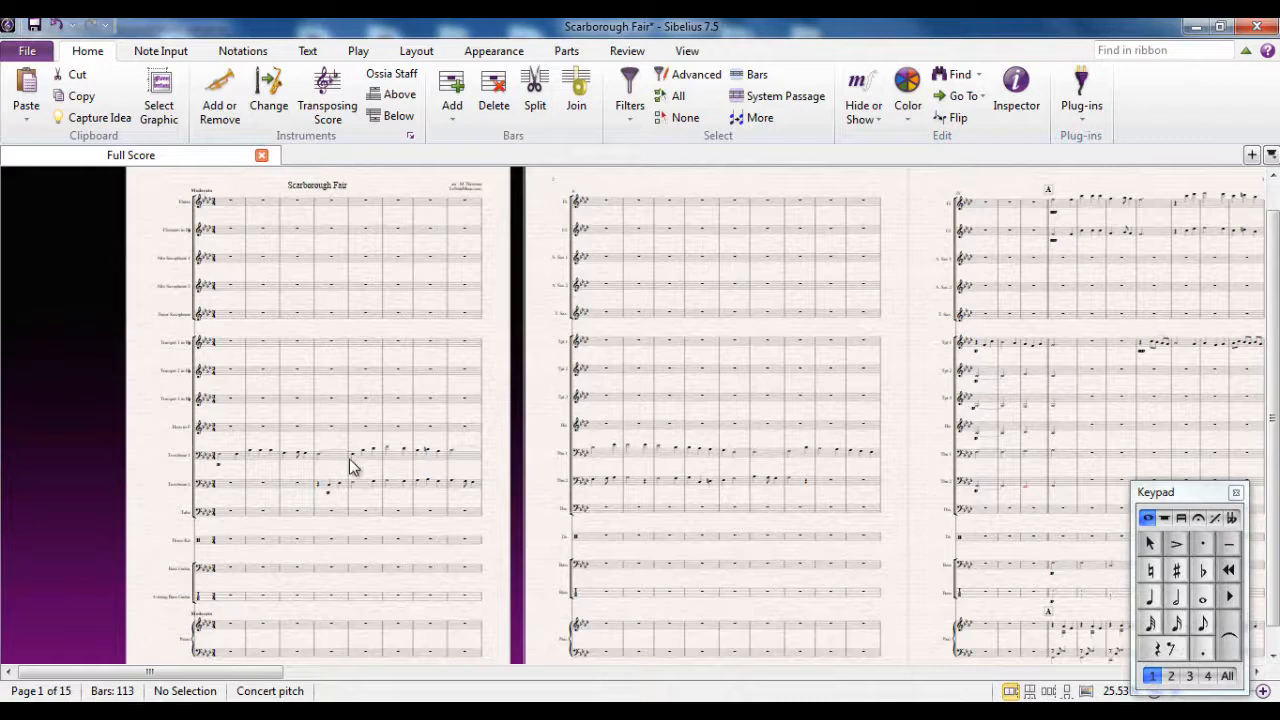
mouse_move(528, 555)
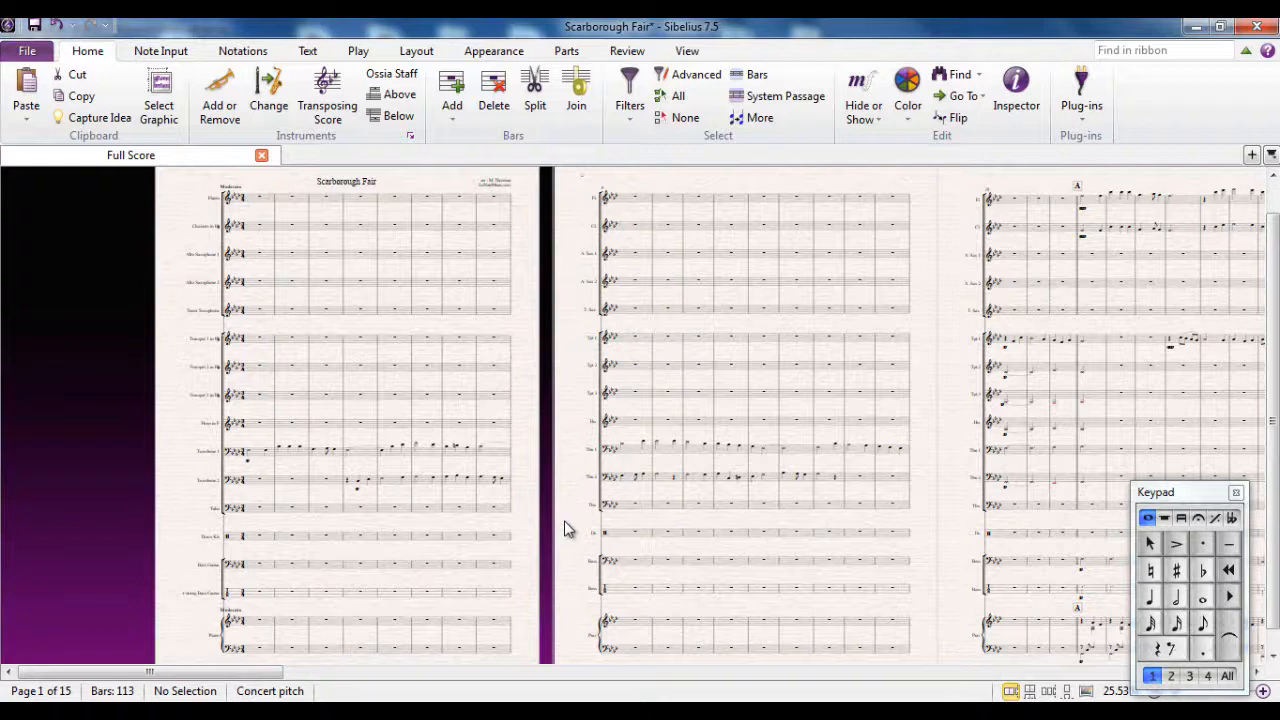
mouse_move(567, 507)
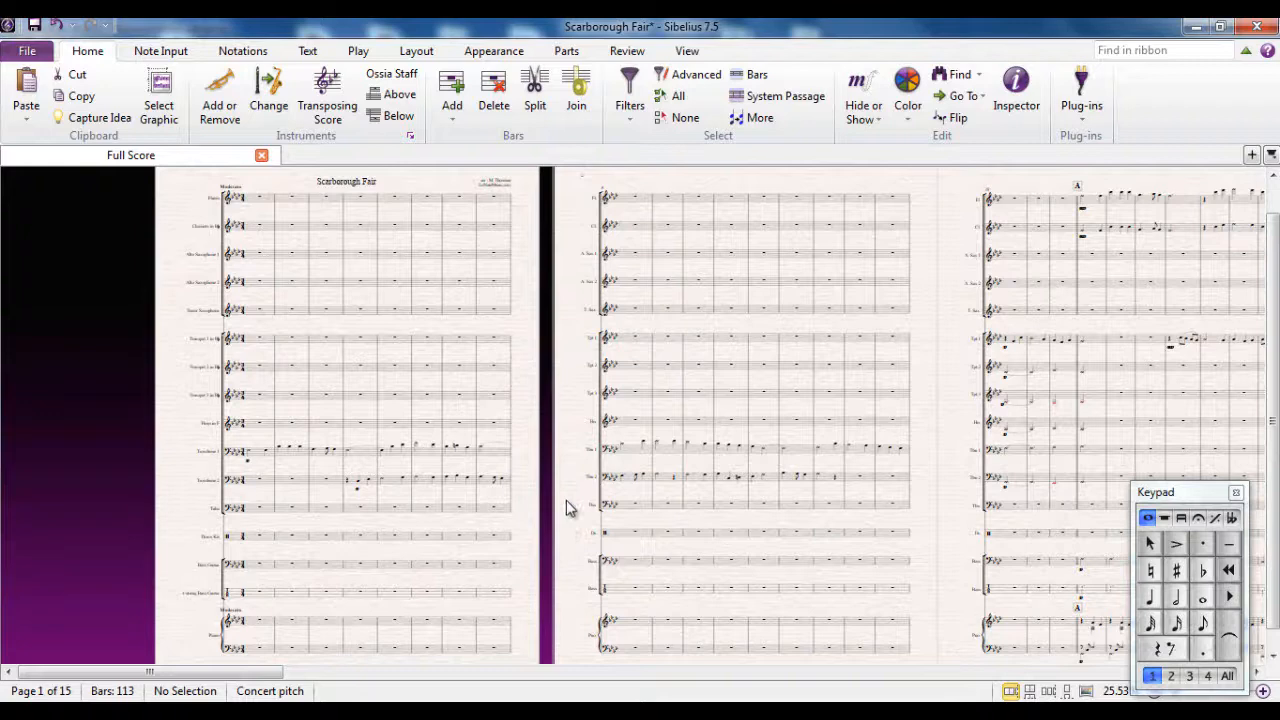
Step: Select all bars 1–113 on every staff with Ctrl+A
key("ctrl+a")
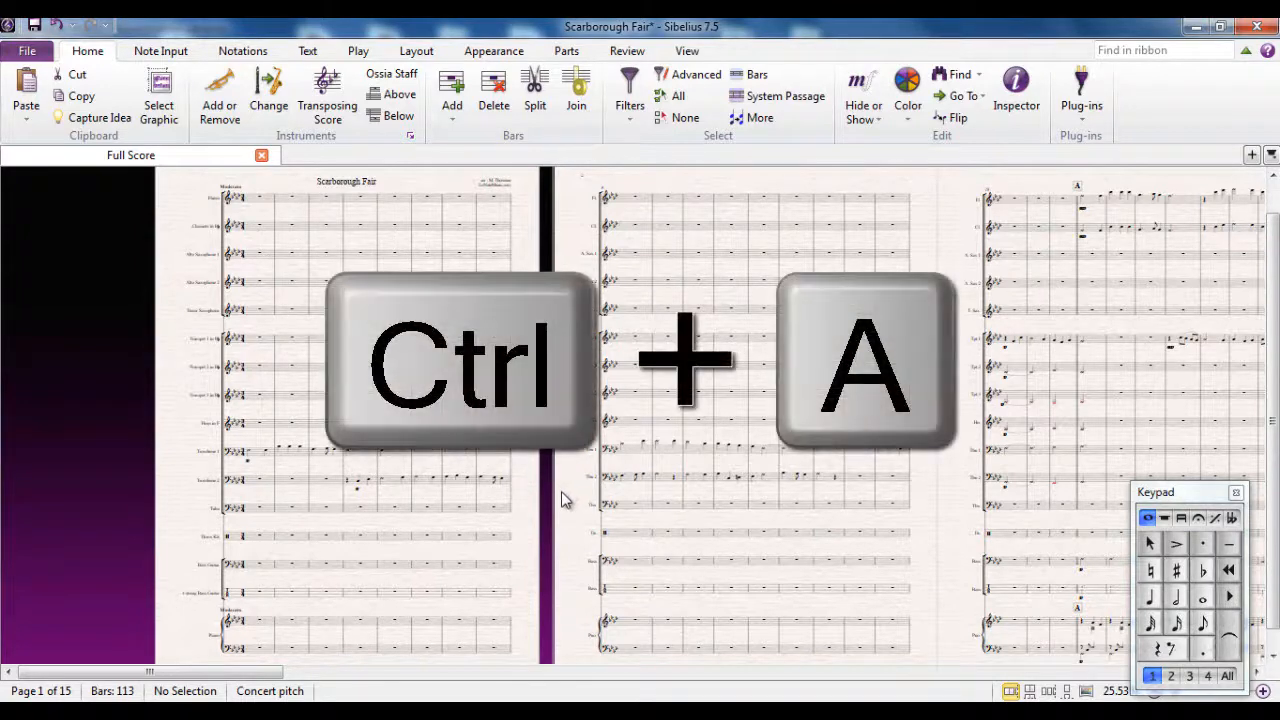
key("ctrl+a")
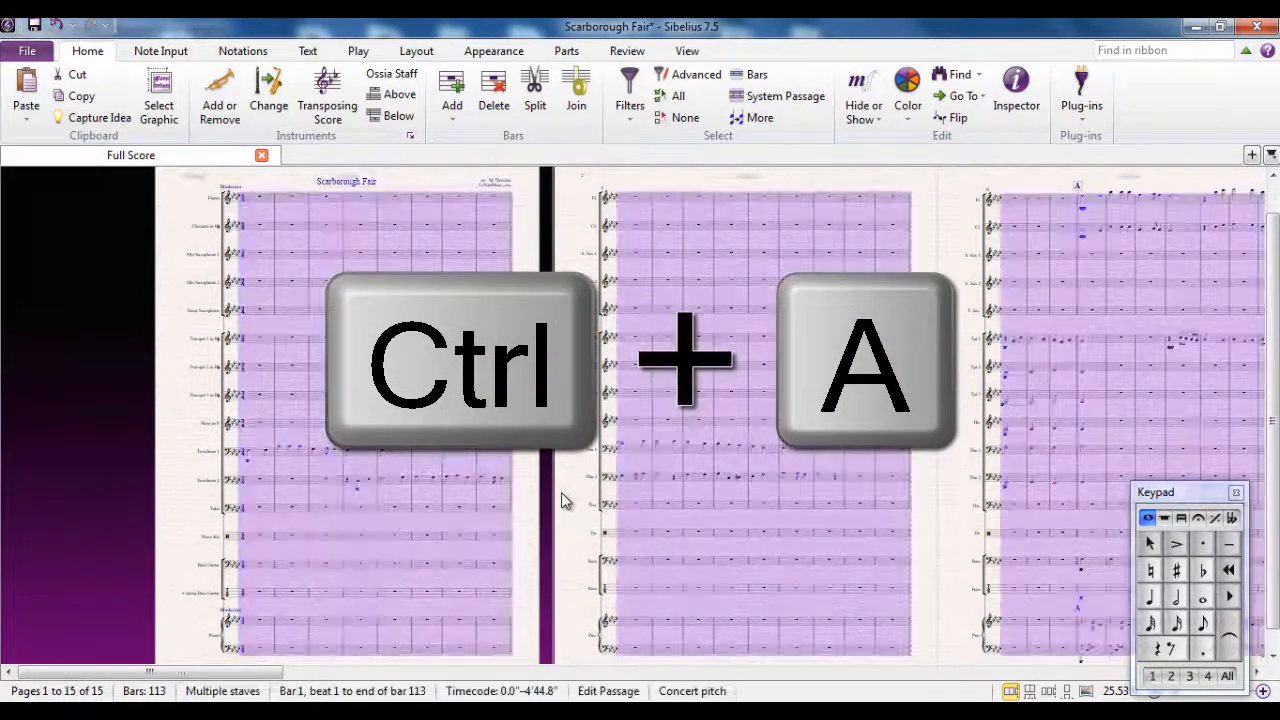
key("ctrl+a")
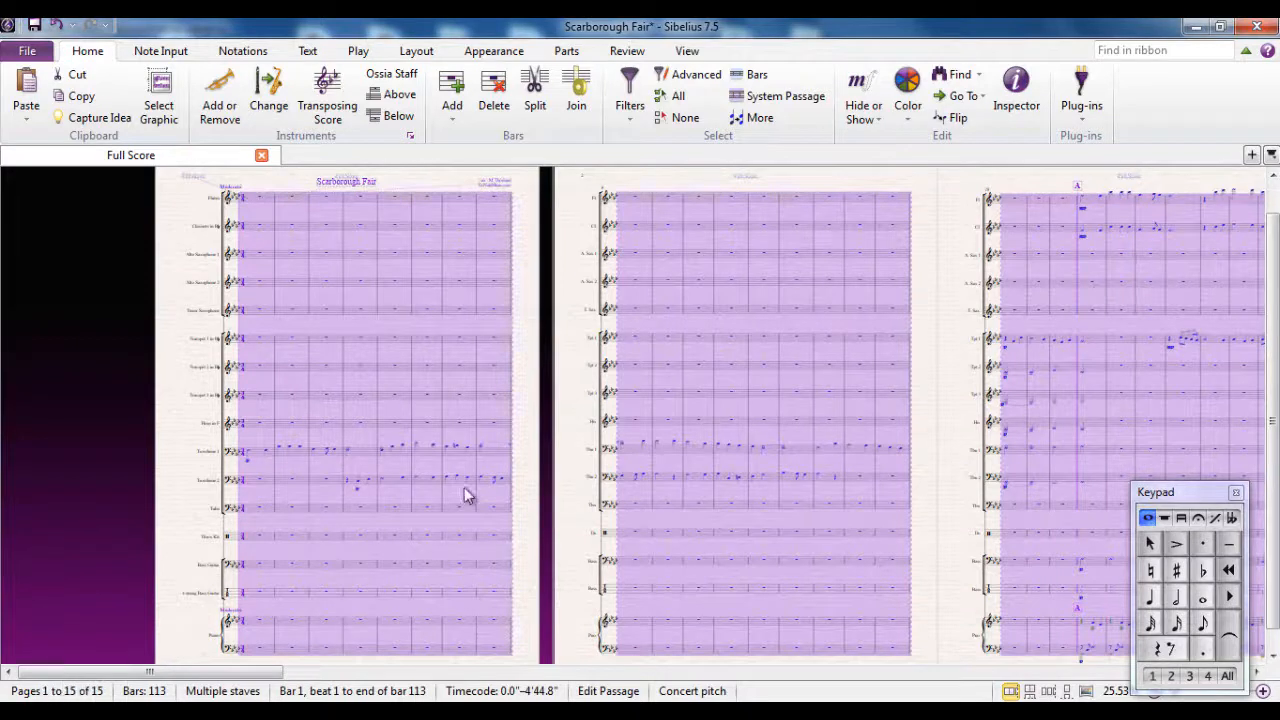
mouse_move(417, 227)
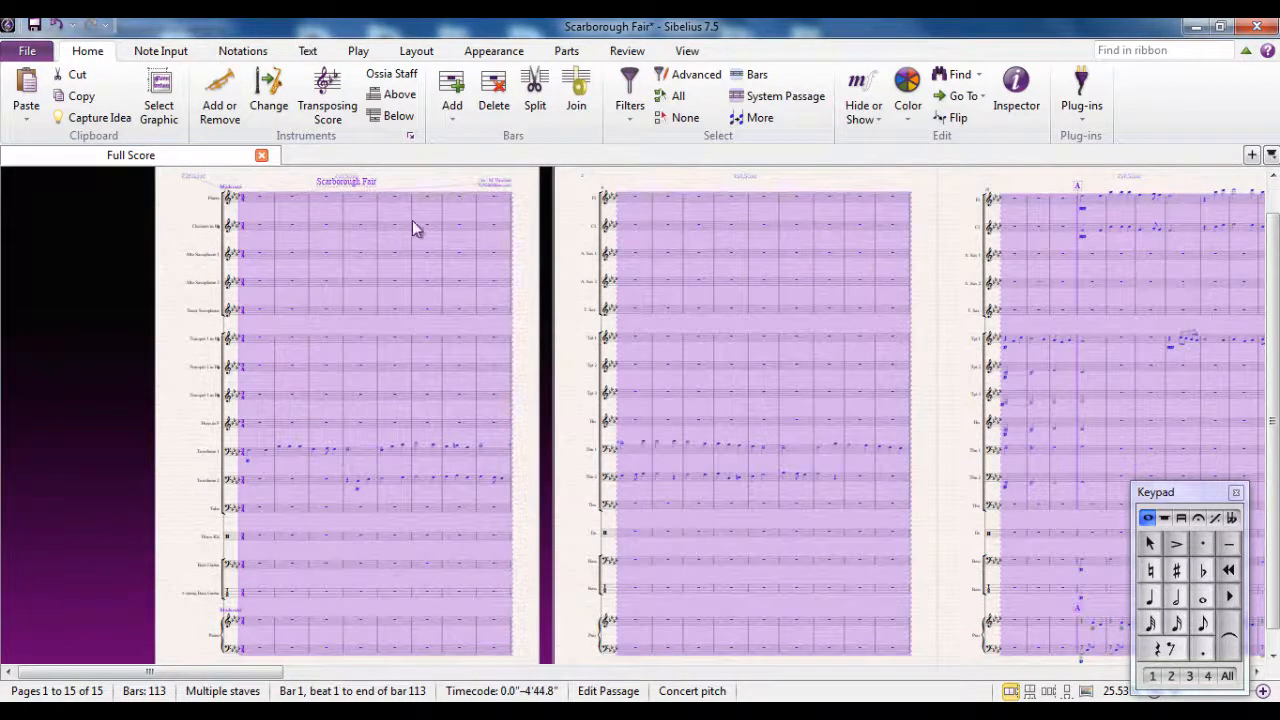
mouse_move(528, 308)
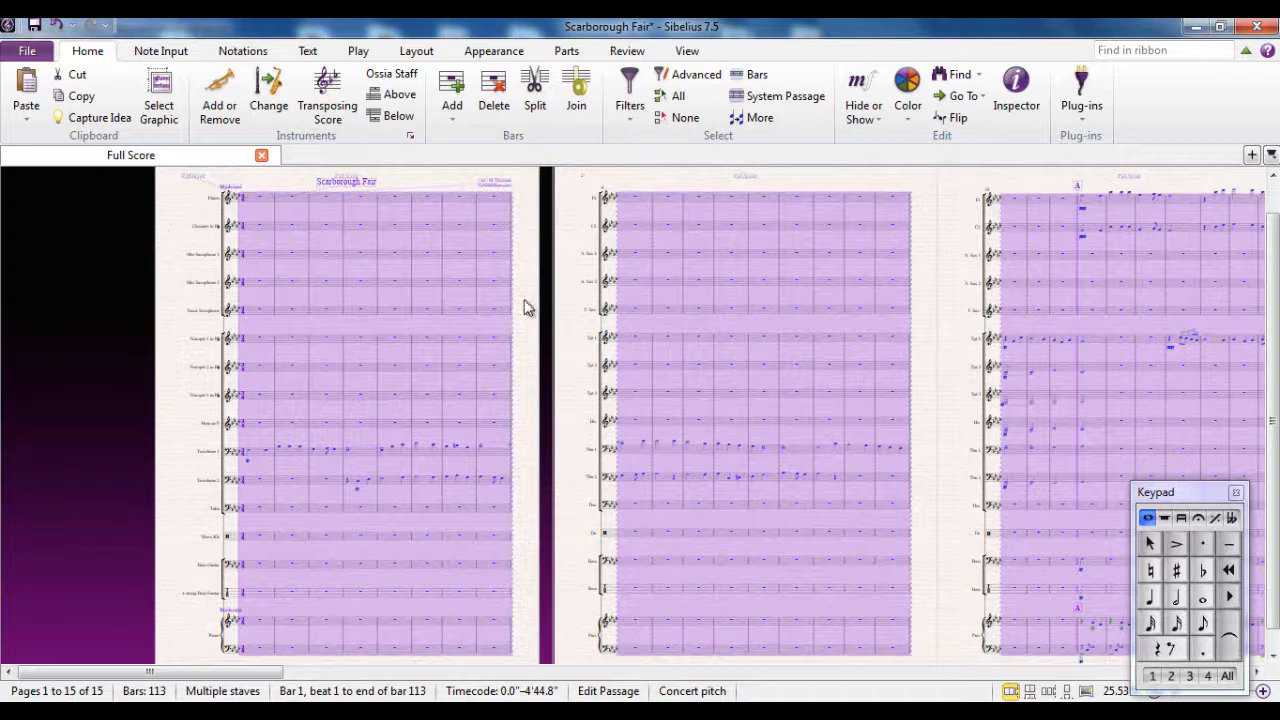
Step: Apply Hide Empty Staves from the Layout tab to the selected score
left_click(416, 51)
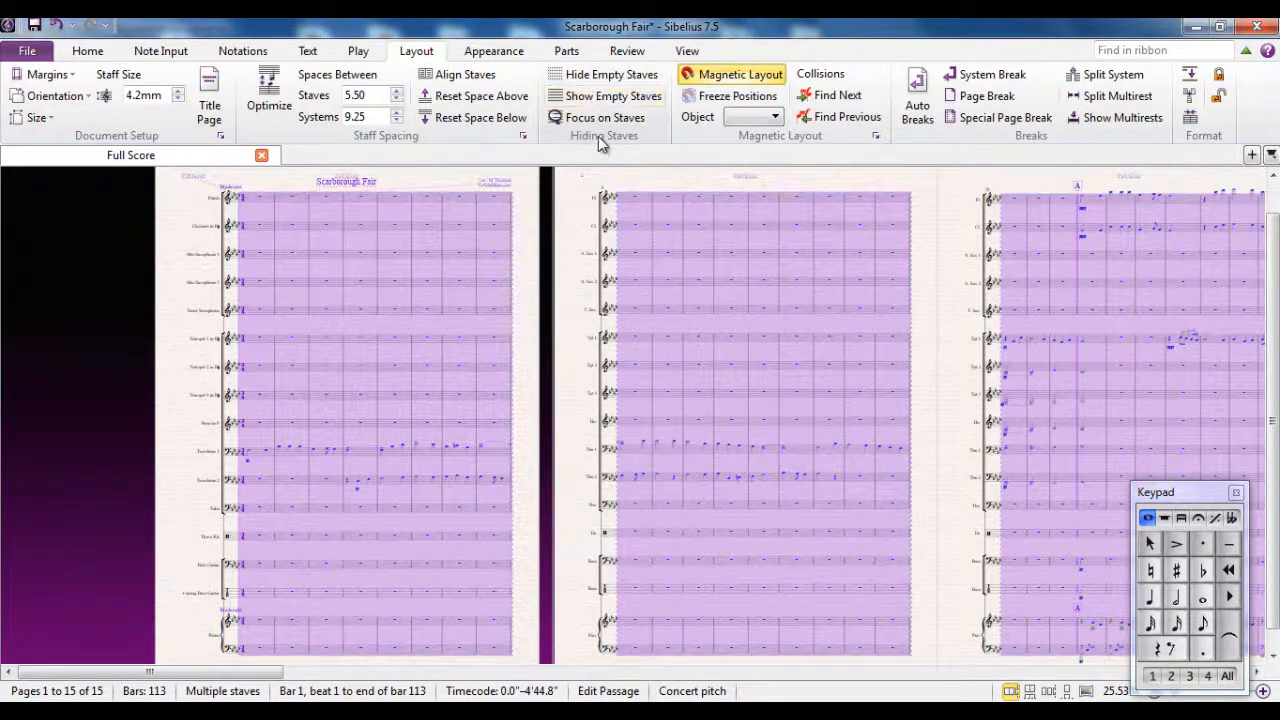
mouse_move(603, 74)
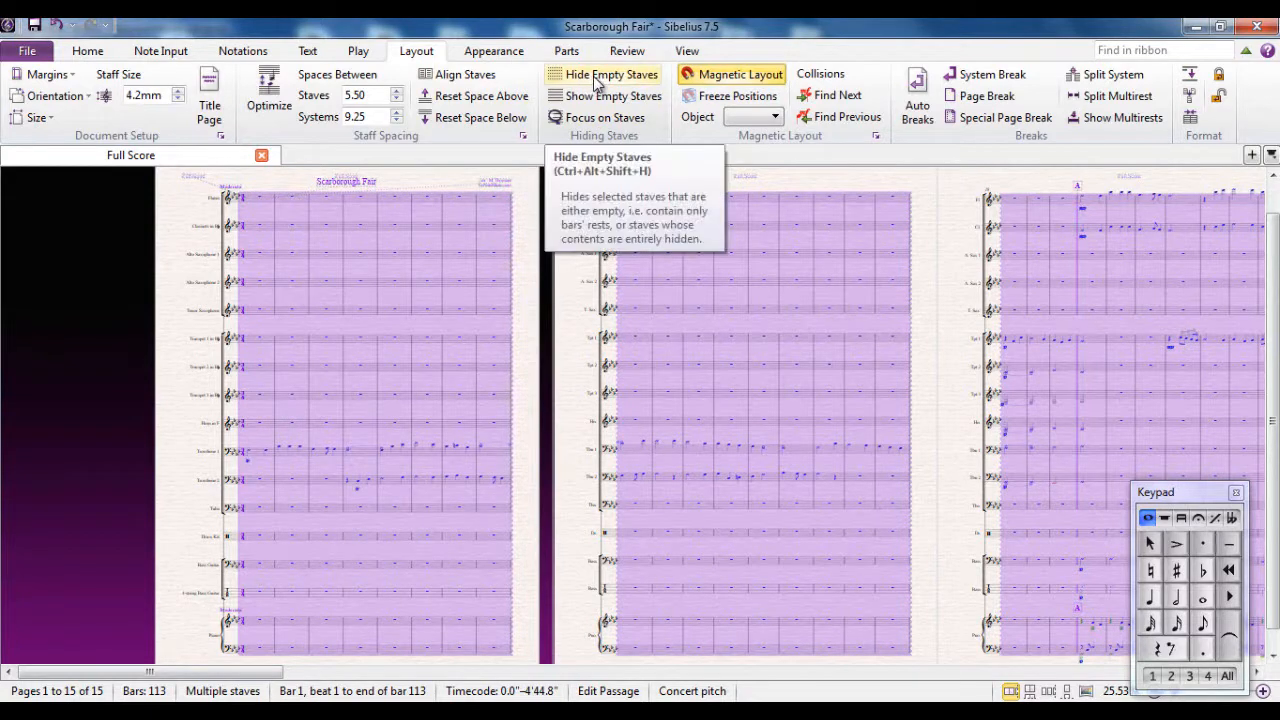
mouse_move(240, 210)
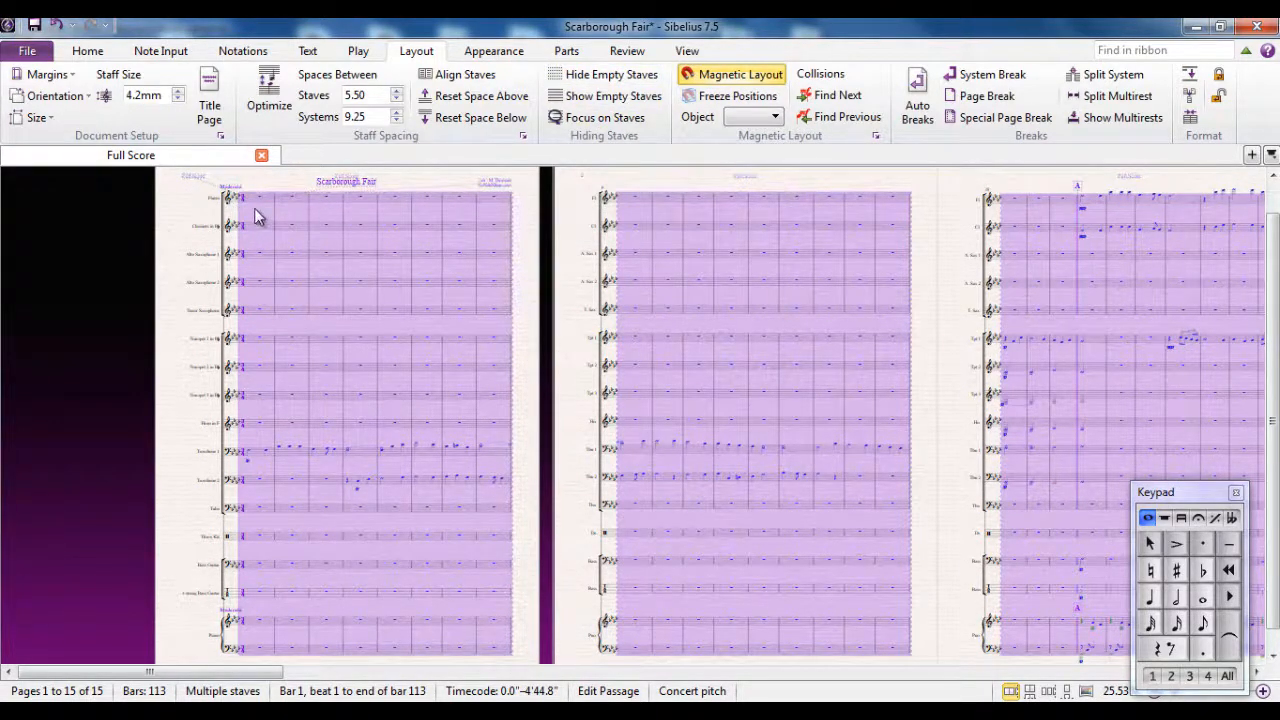
mouse_move(588, 87)
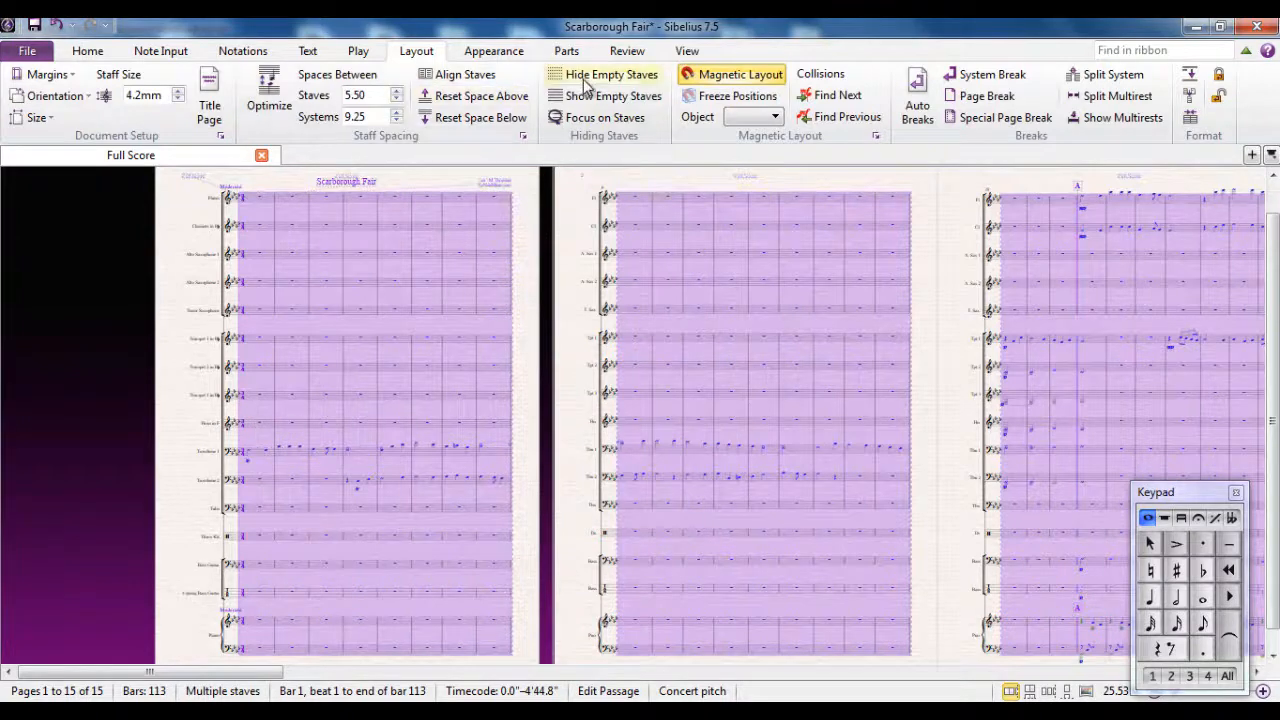
left_click(610, 74)
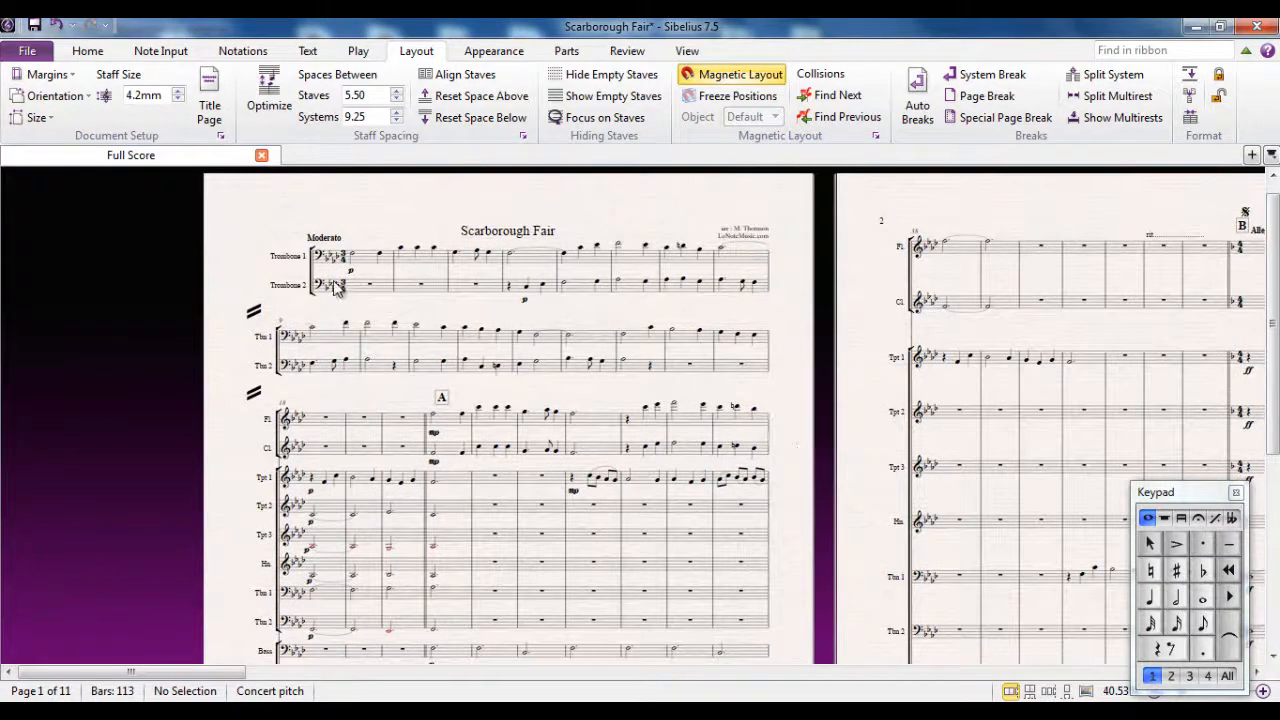
mouse_move(380, 255)
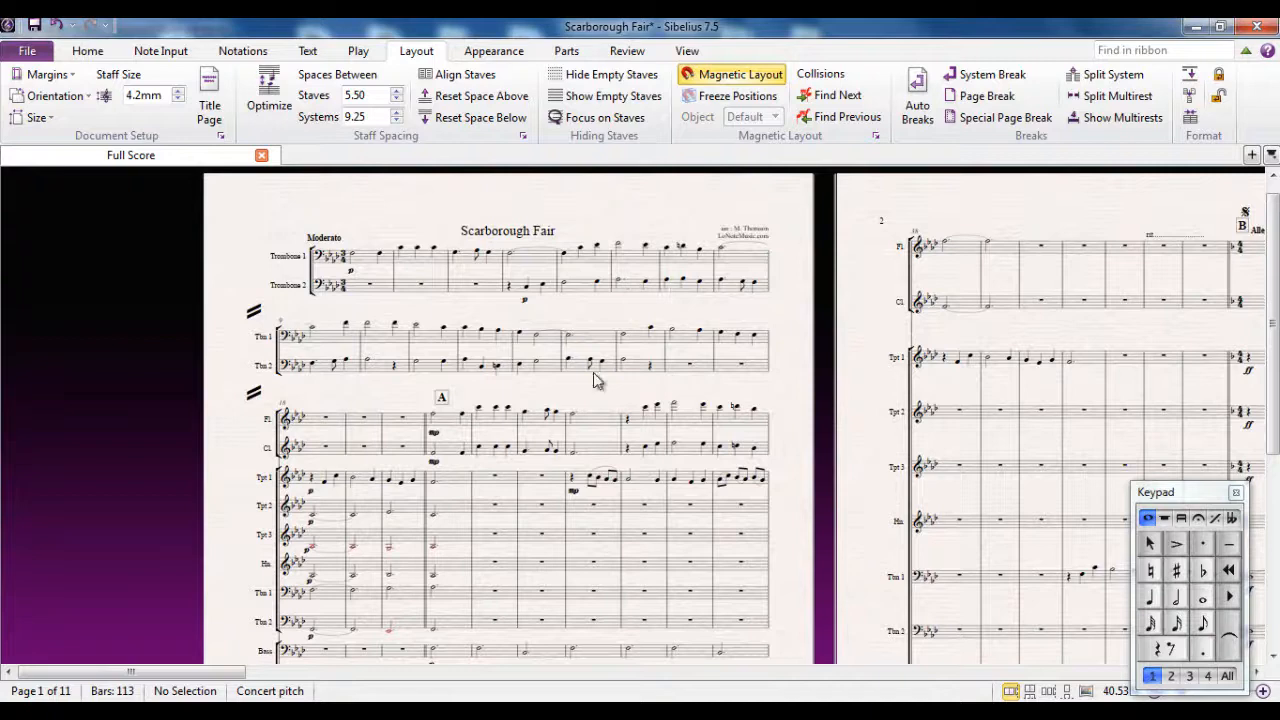
scroll("down", 3)
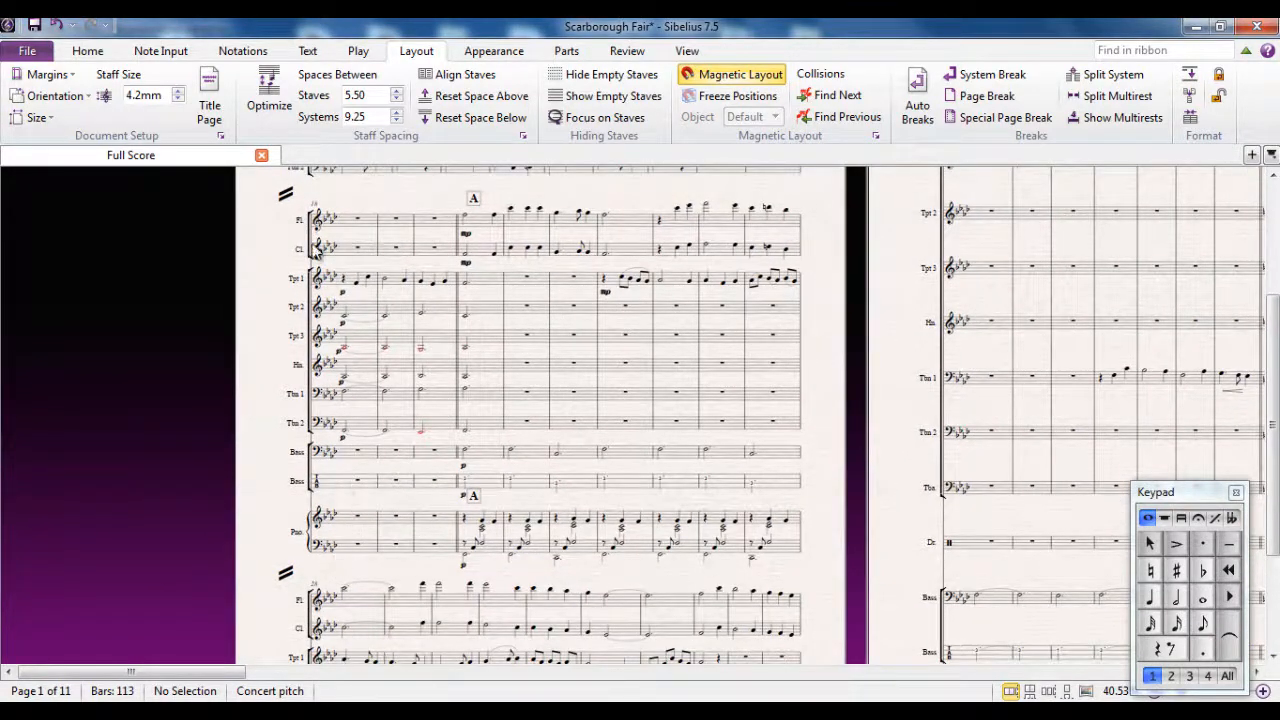
mouse_move(345, 227)
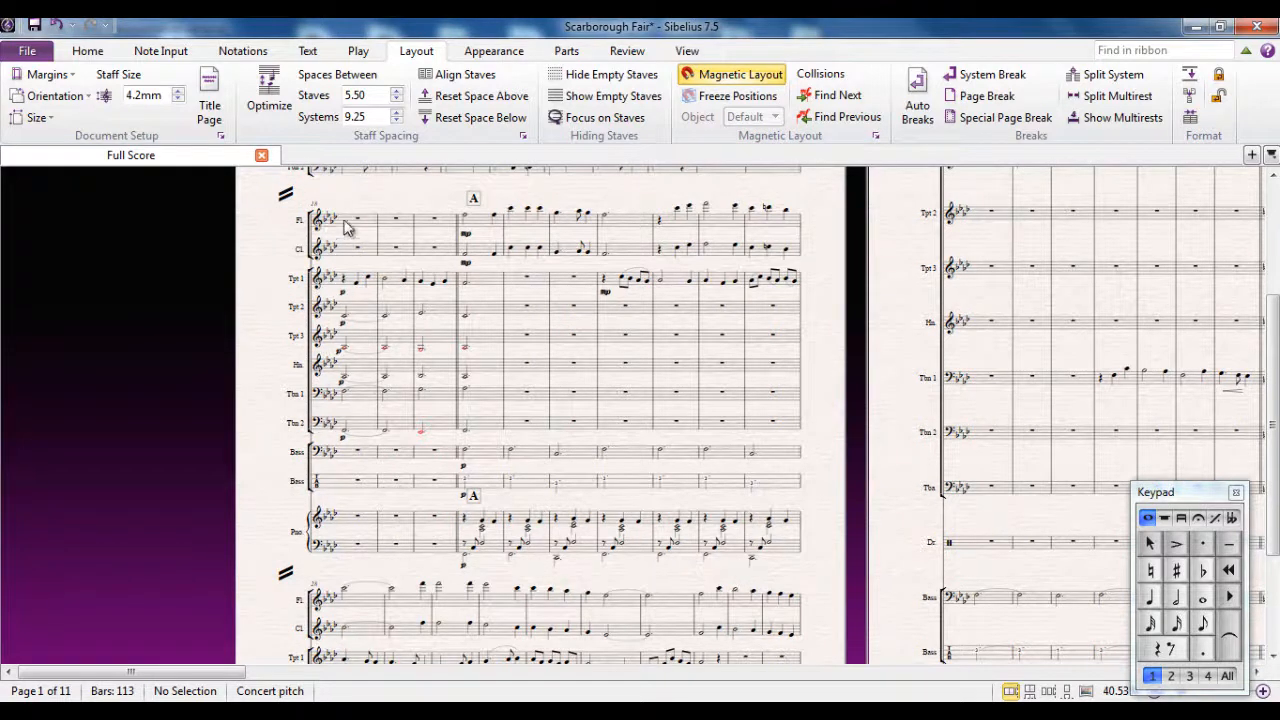
mouse_move(497, 500)
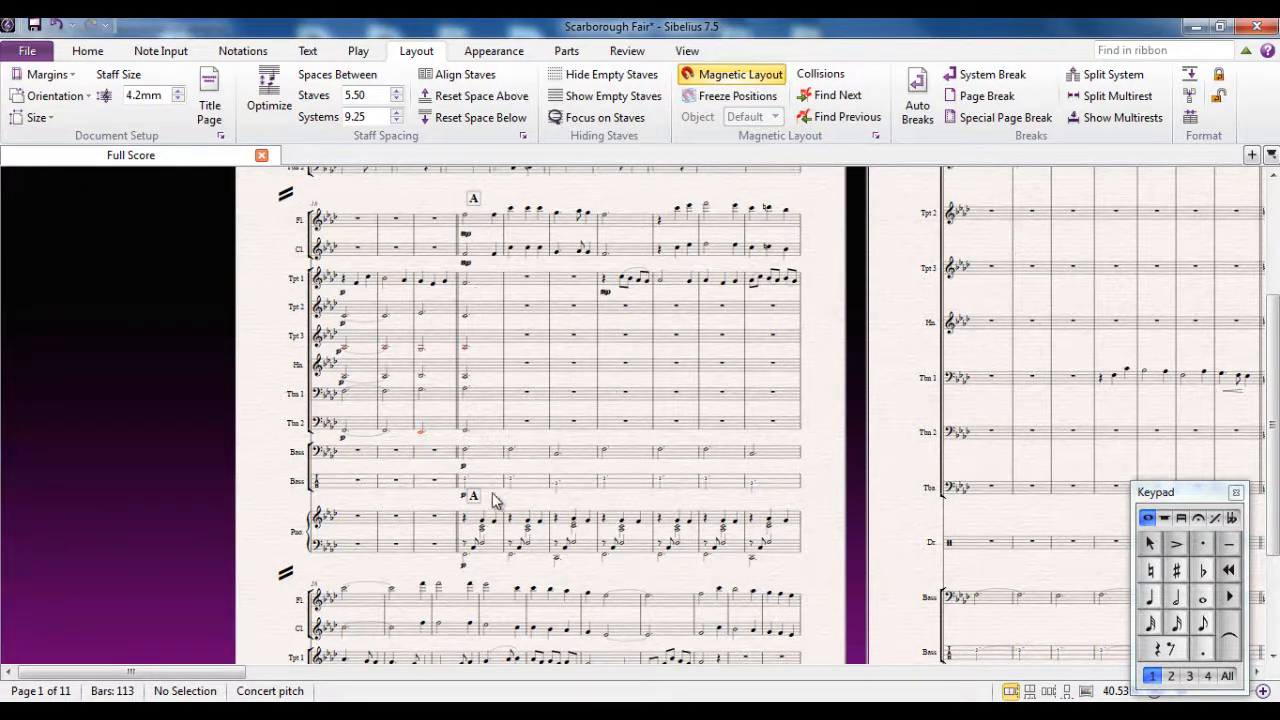
scroll("down", 3)
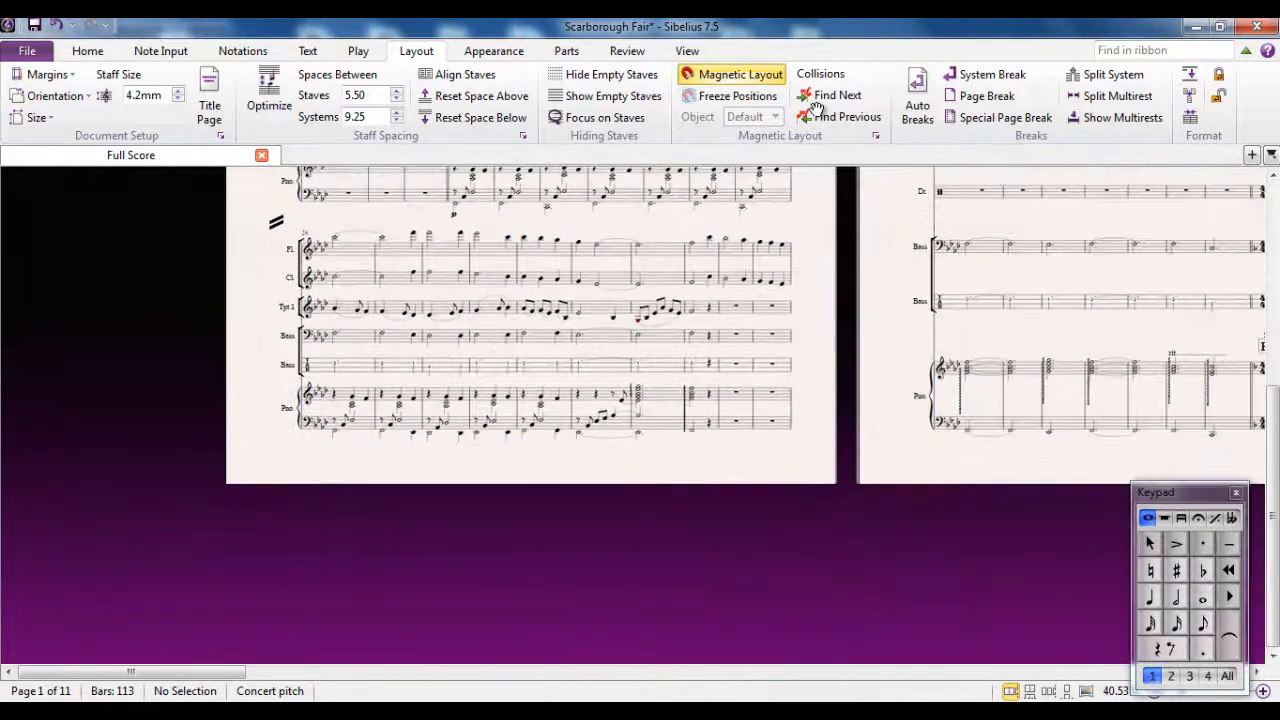
scroll("up", 3)
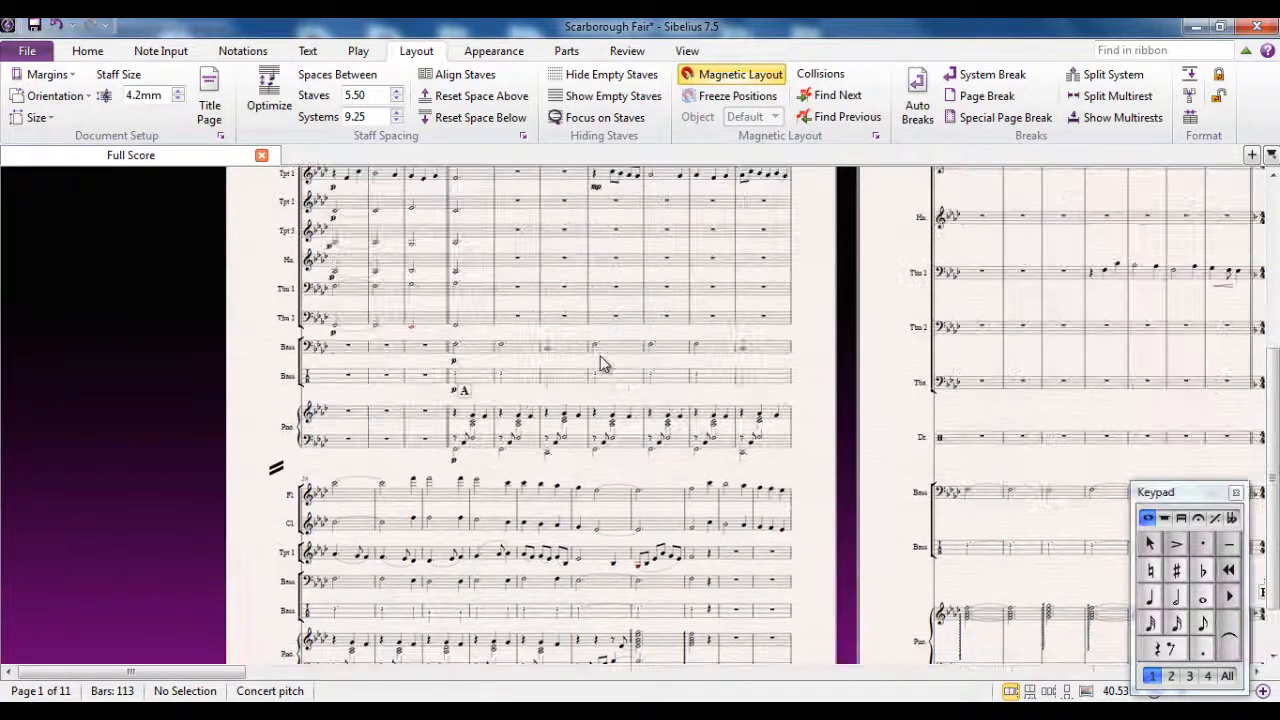
scroll("down", 3)
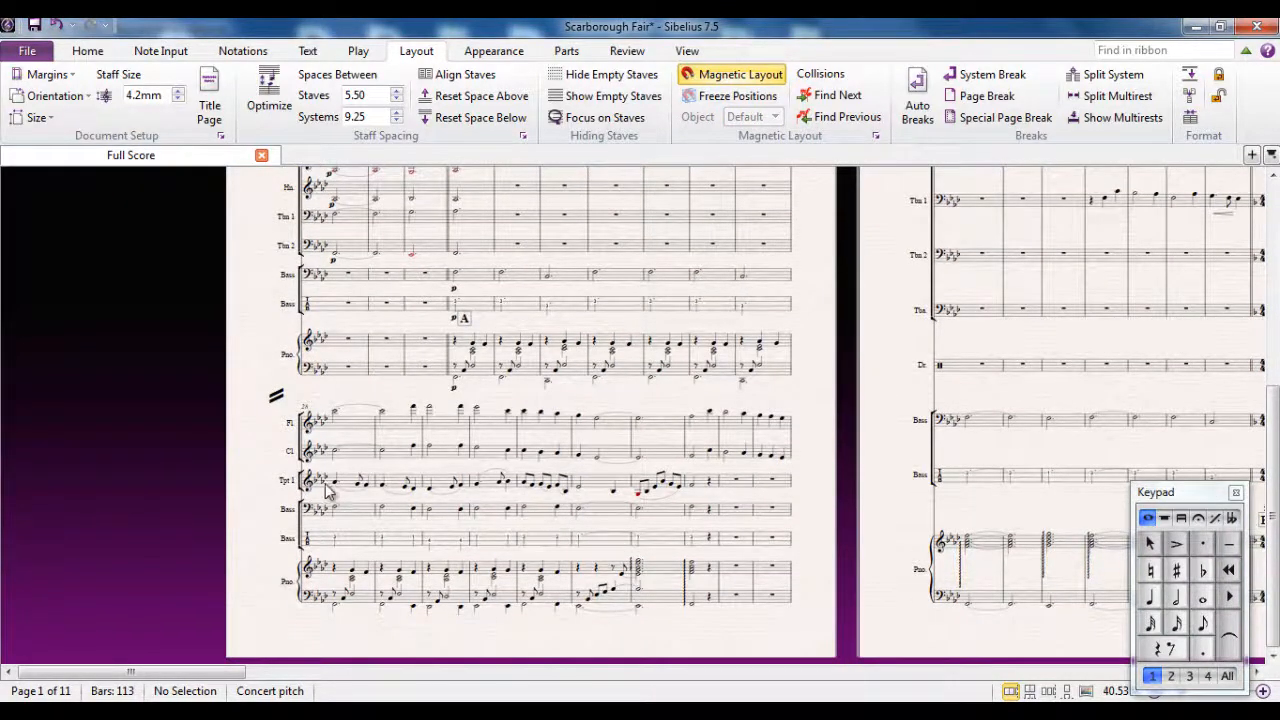
mouse_move(625, 598)
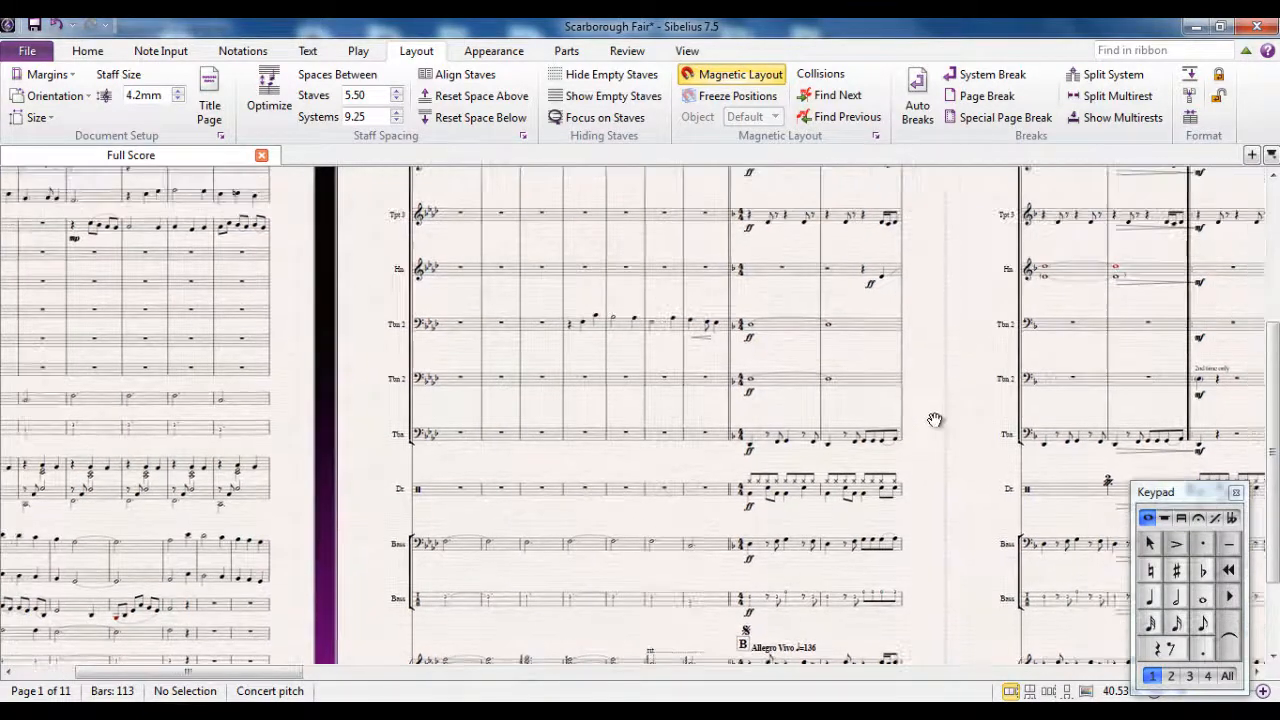
scroll("up", 3)
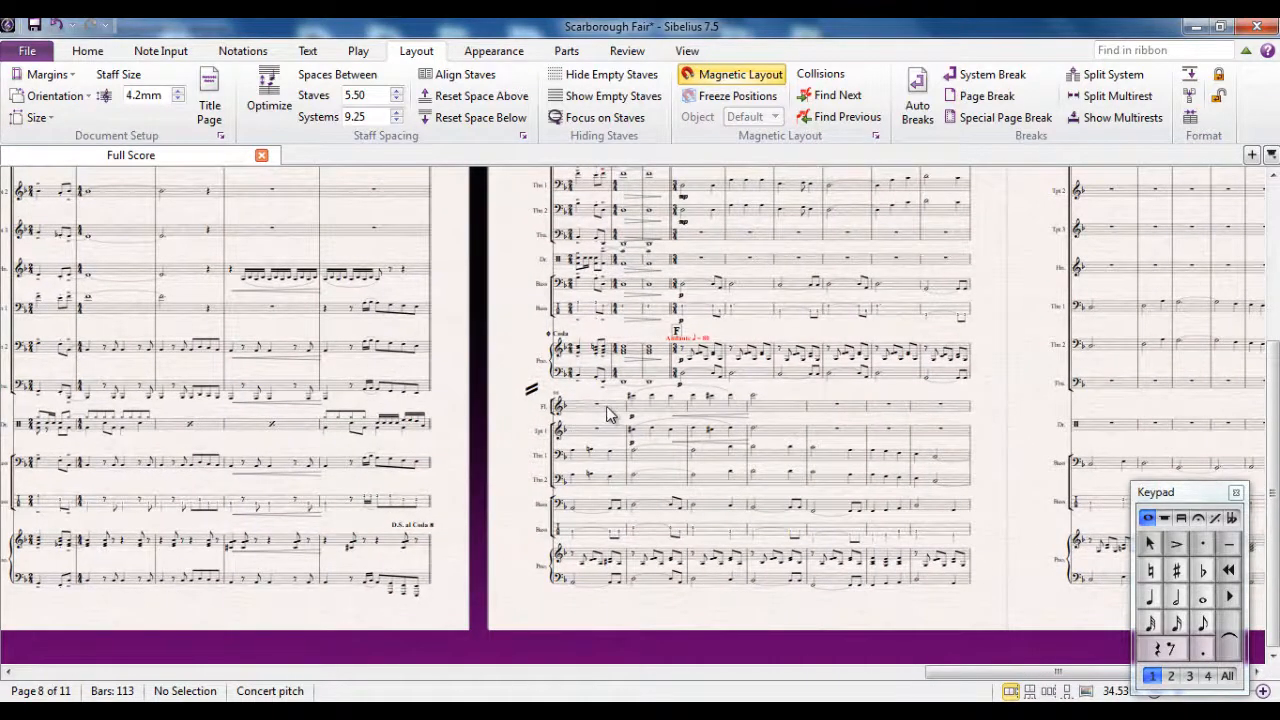
mouse_move(562, 438)
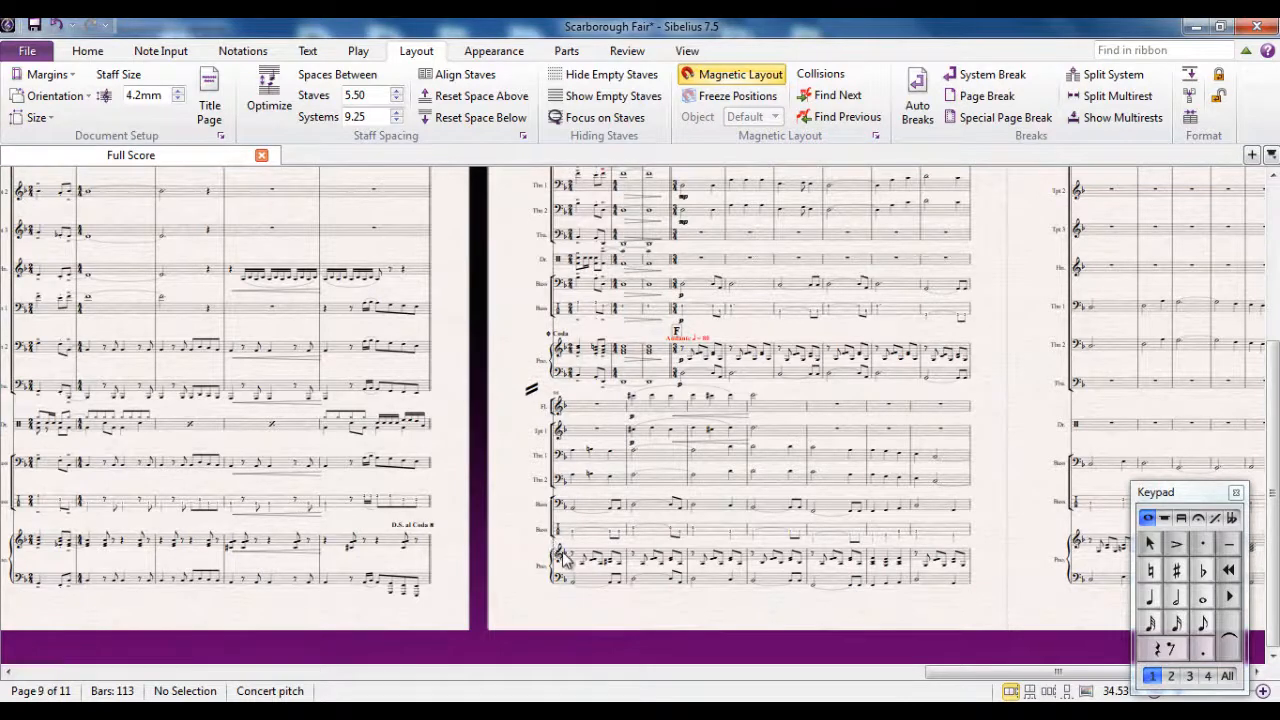
mouse_move(1028, 418)
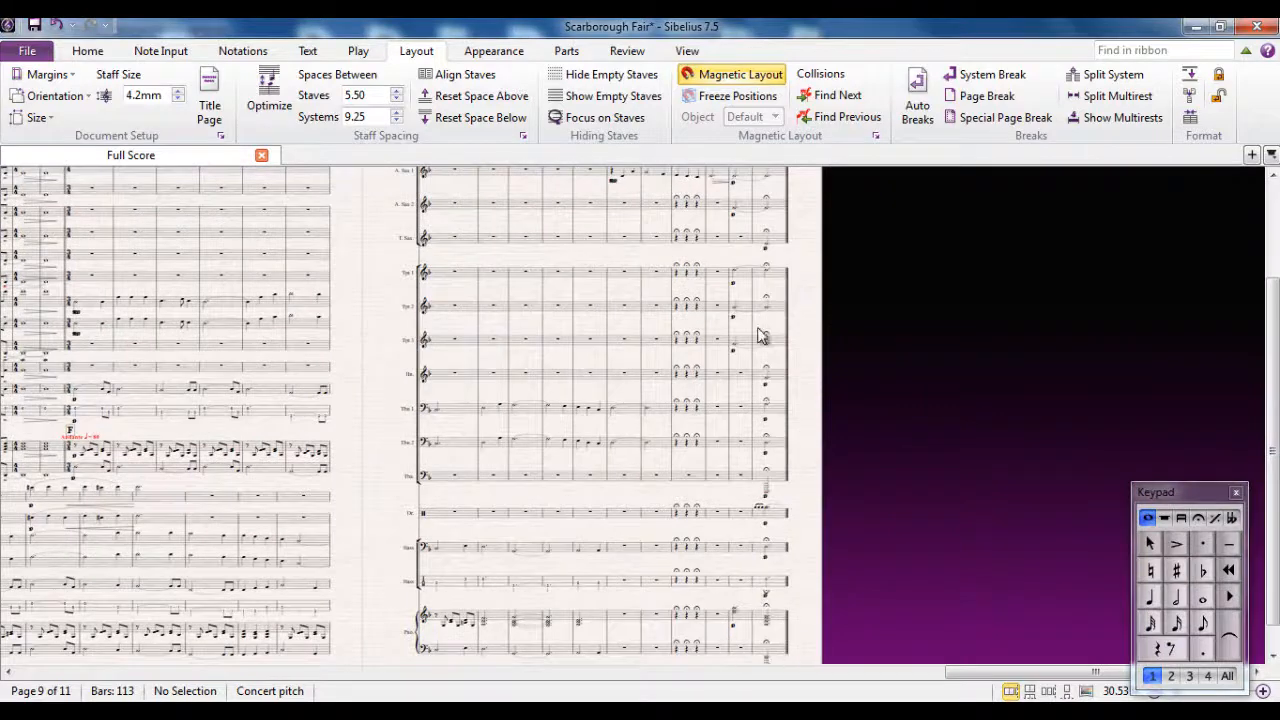
mouse_move(373, 500)
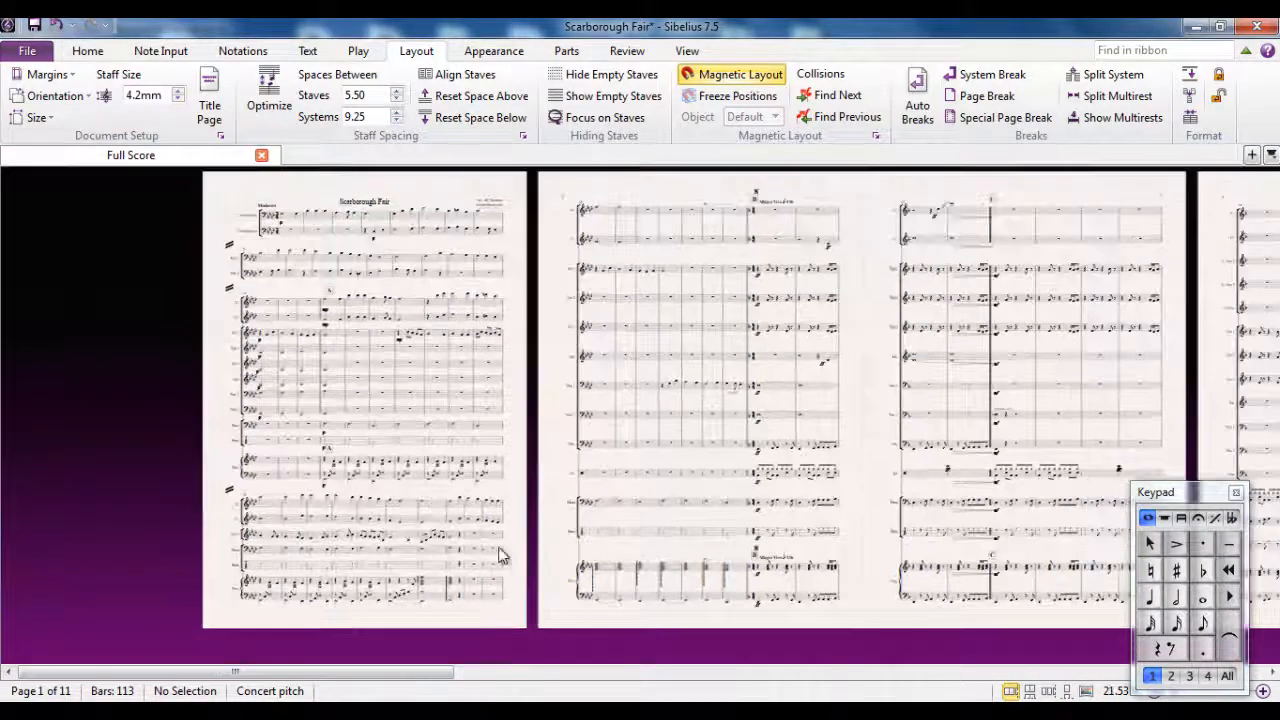
mouse_move(611, 74)
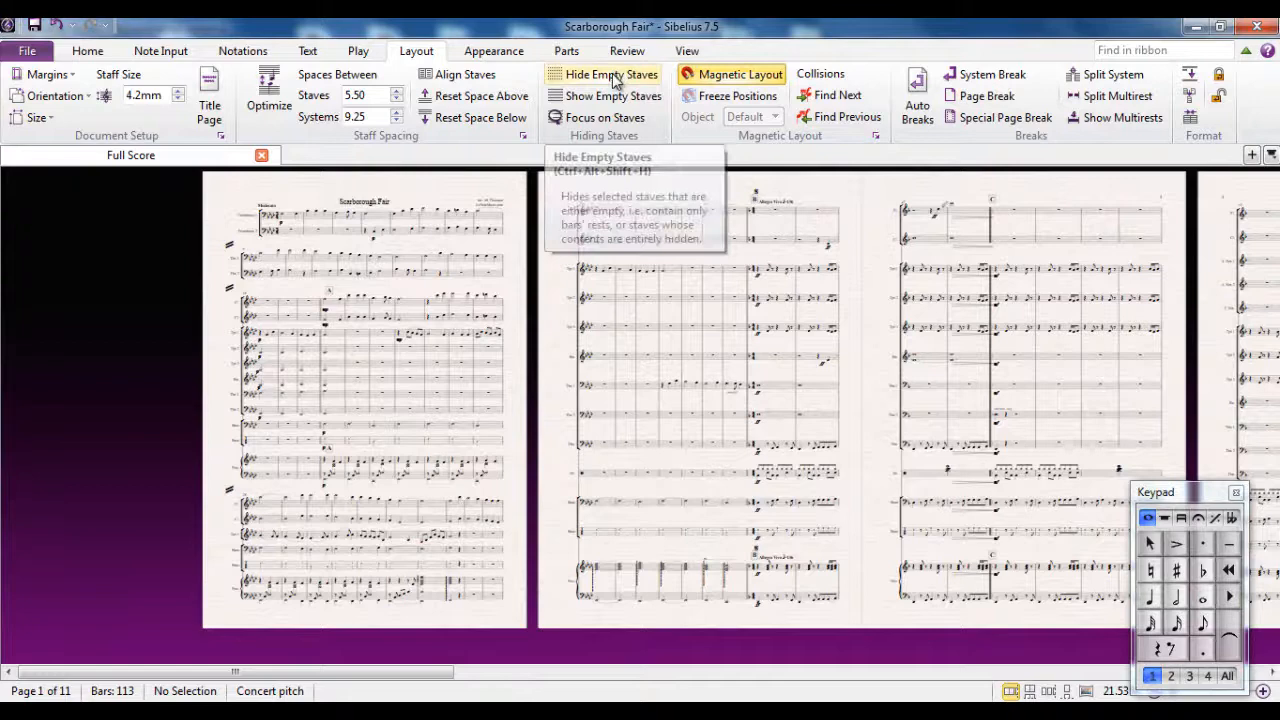
mouse_move(612, 95)
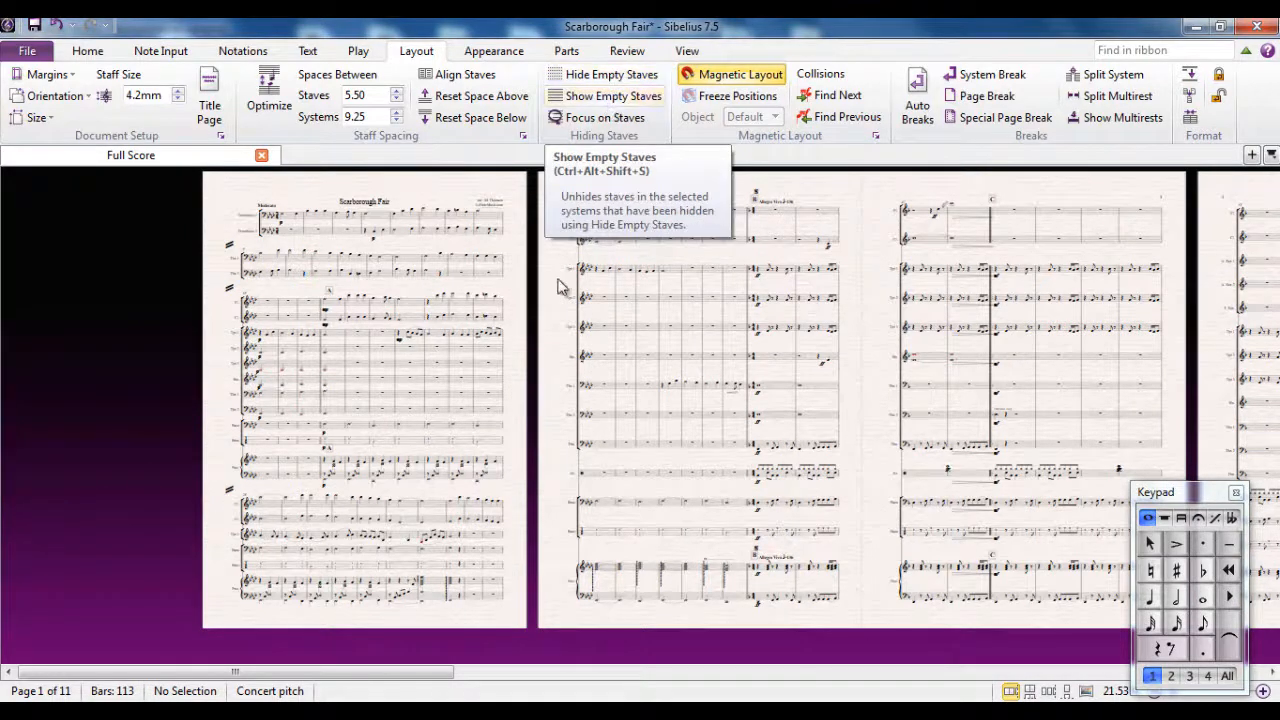
mouse_move(555, 290)
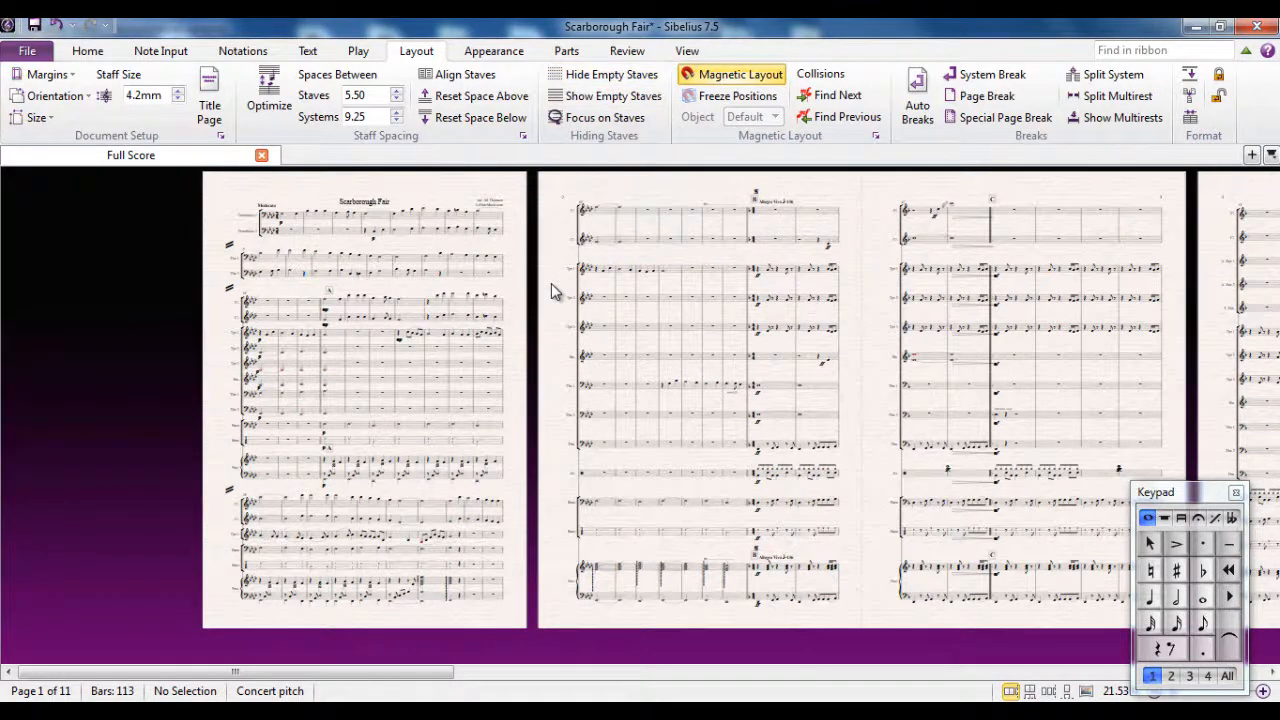
Step: Select every stave from bar 1 to 113 with Ctrl+A
key("ctrl+a")
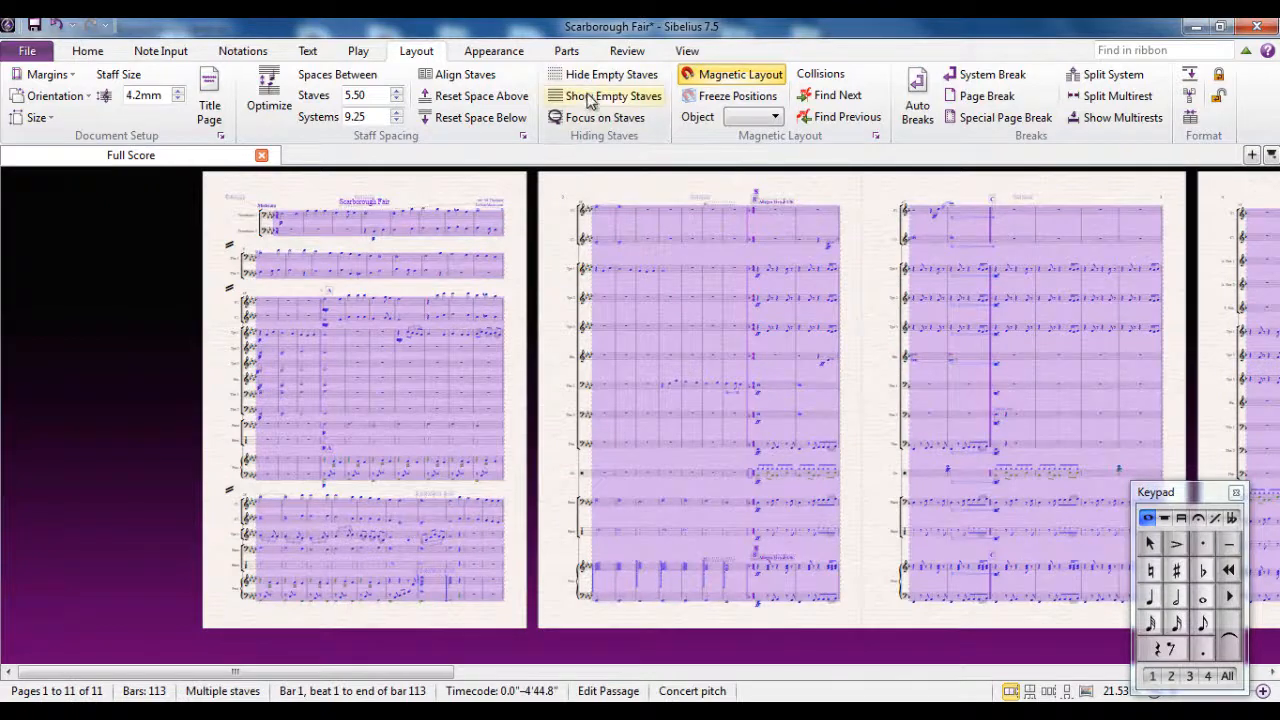
Step: Run Show Empty Staves and confirm it for all instruments
left_click(611, 95)
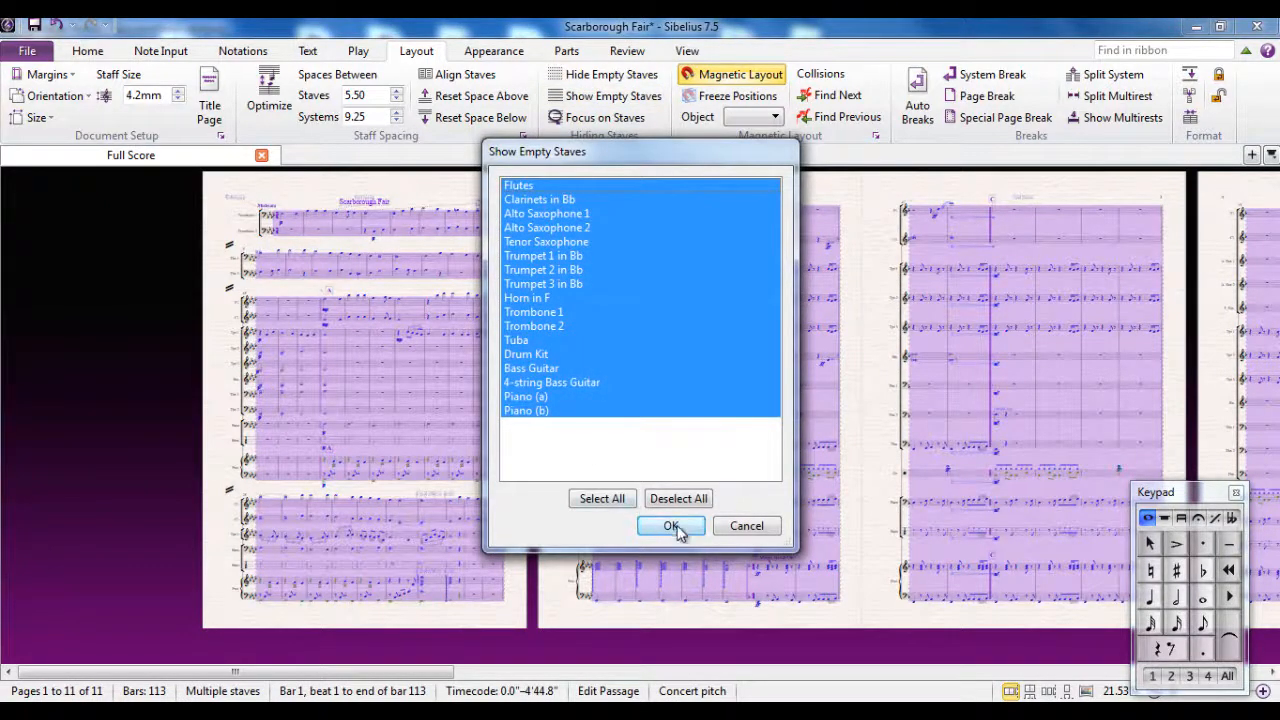
left_click(671, 526)
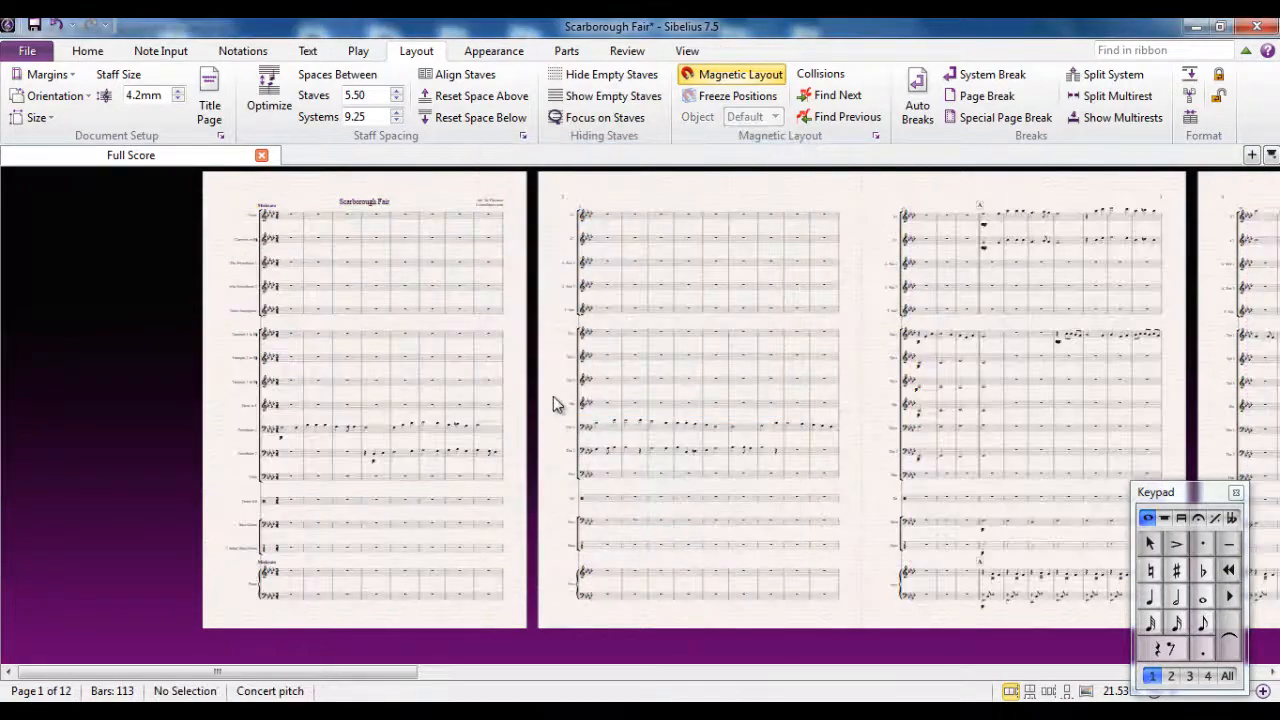